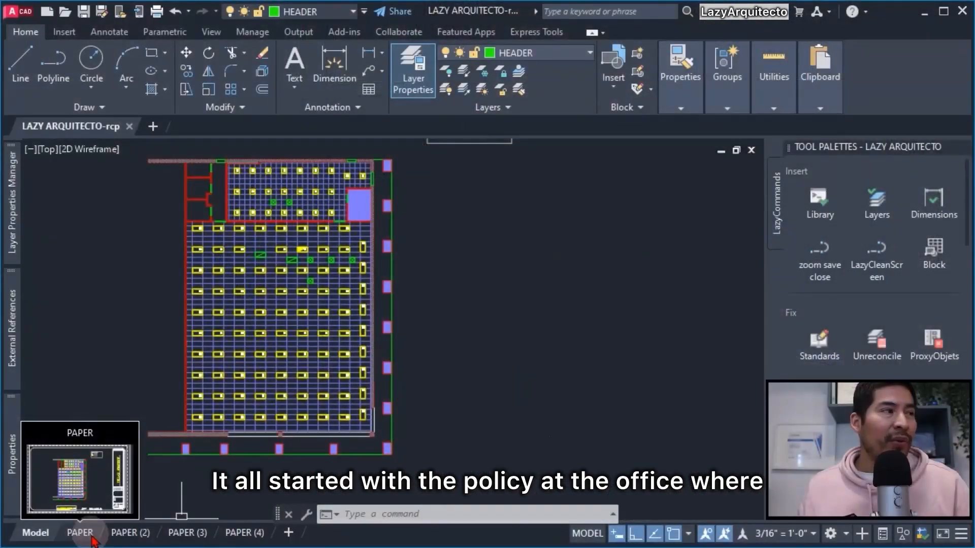
- Switch to the PAPER layout sheet, then close the ceiling plan drawing
left_click(79, 533)
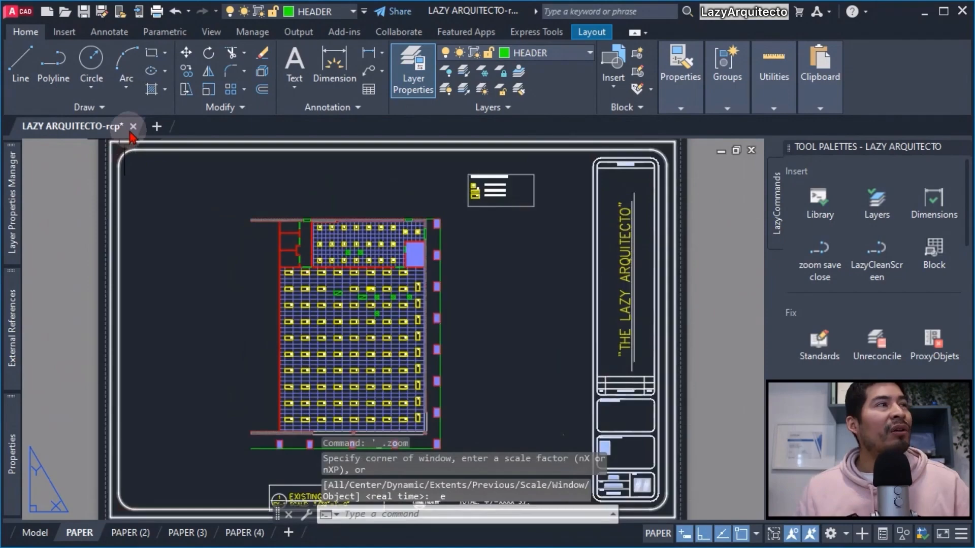
left_click(132, 126)
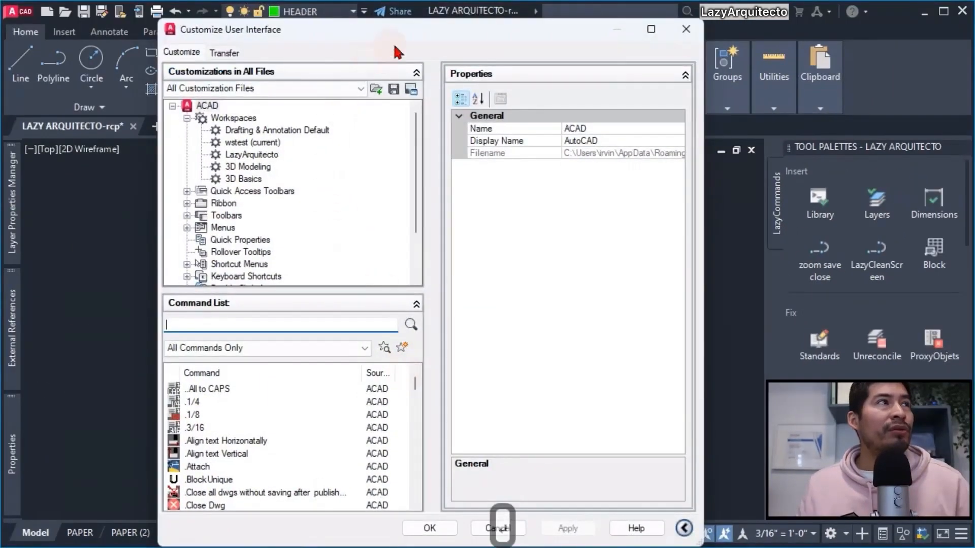
mouse_move(451, 71)
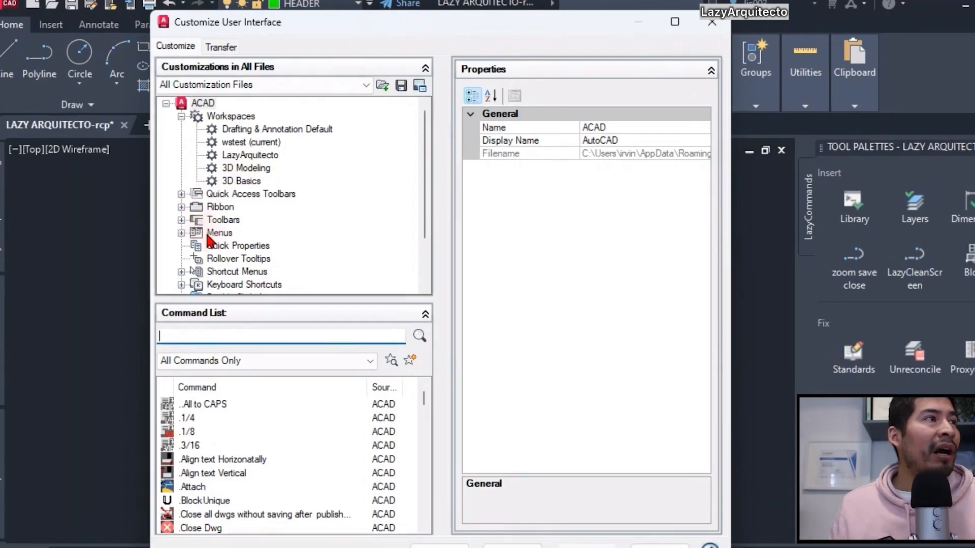
- Expand Keyboard Shortcuts in the CUI editor and display the Shortcut Keys list
left_click(244, 284)
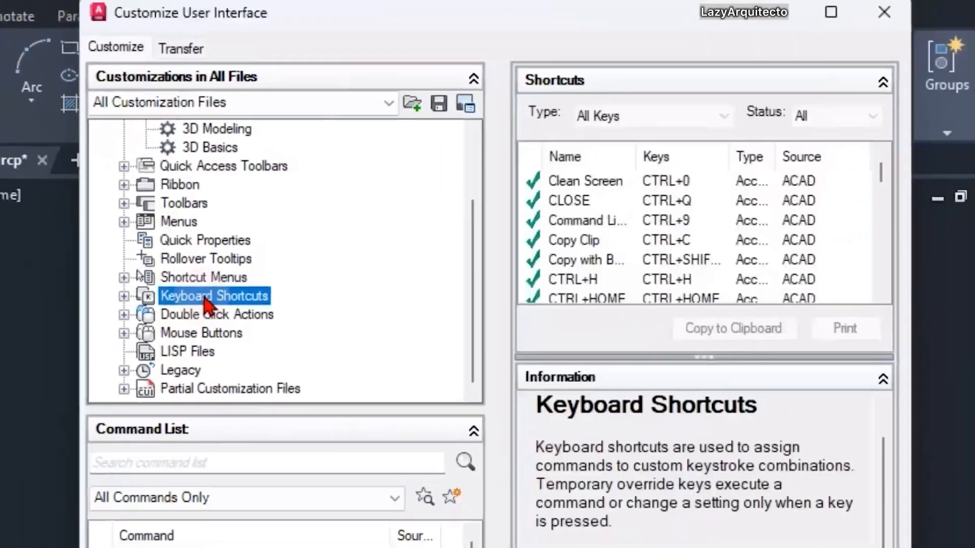
left_click(122, 296)
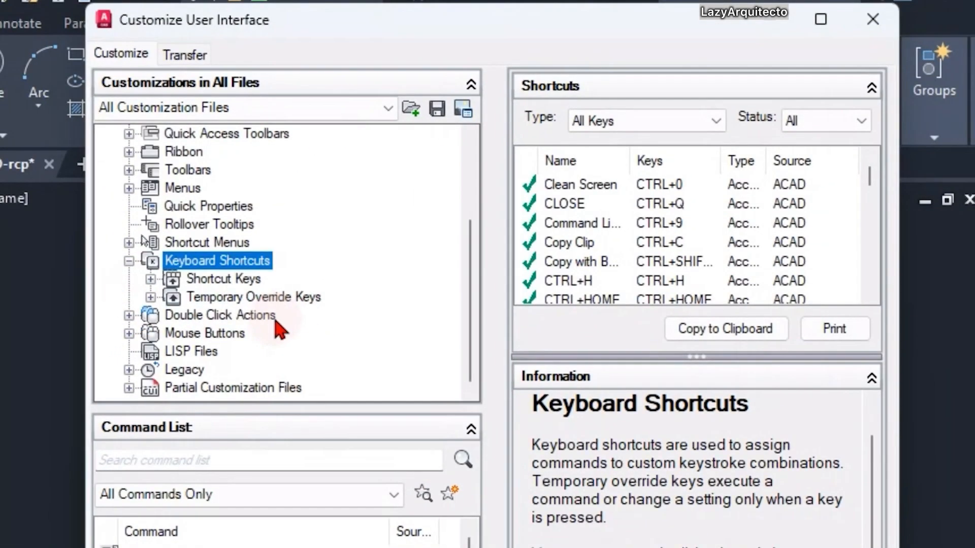
left_click(222, 279)
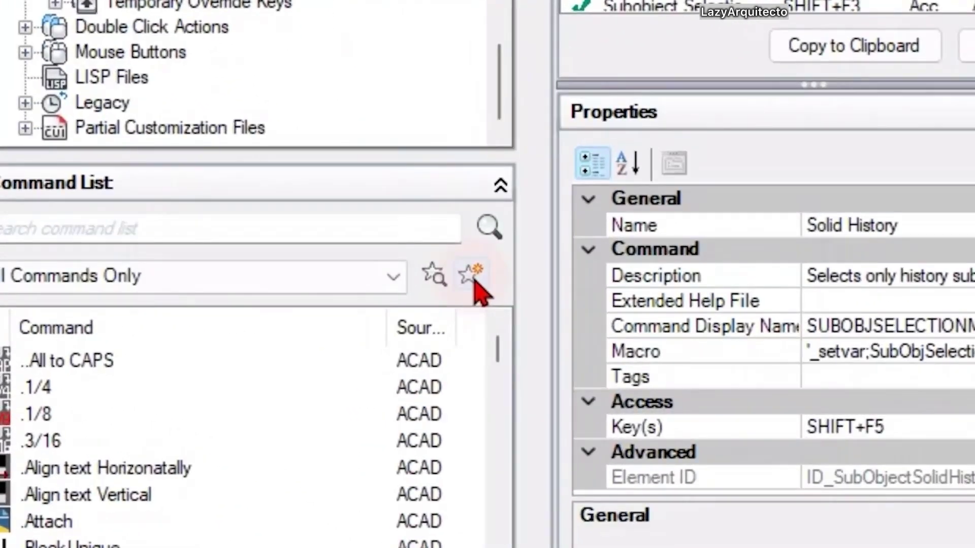
- Create a command named CLOSE with macro ^C^C_TILEMODE;0;_ZOOM;E;_CLOSE
left_click(469, 274)
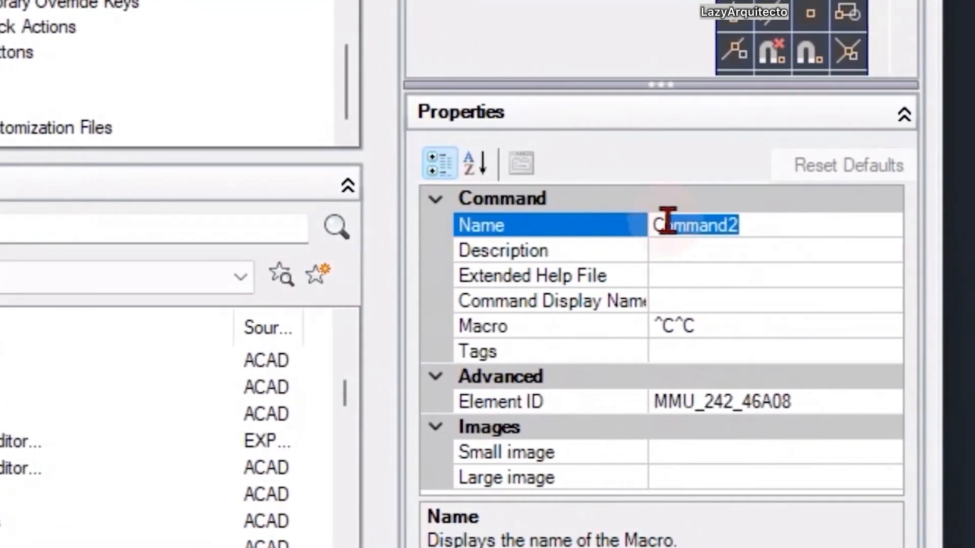
type("CLOSE")
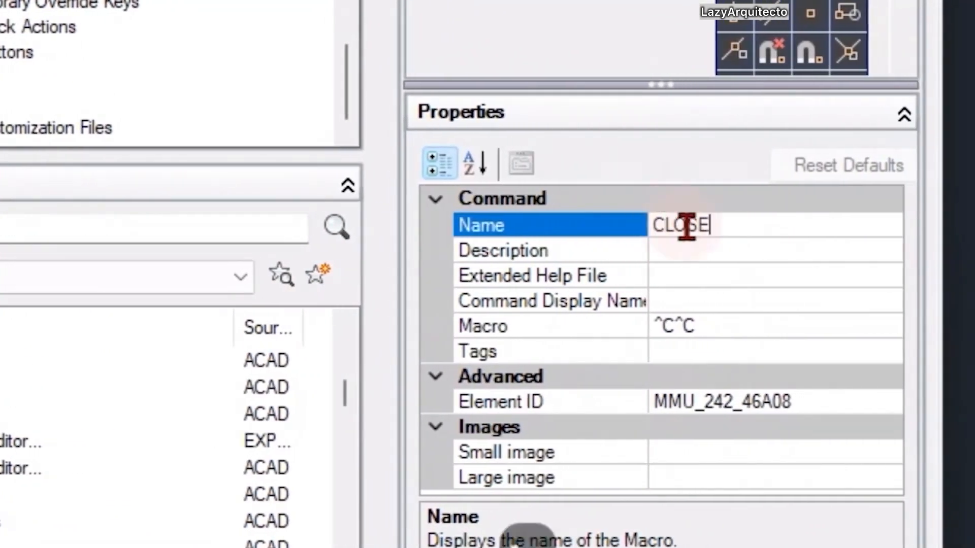
left_click(549, 326)
type("_")
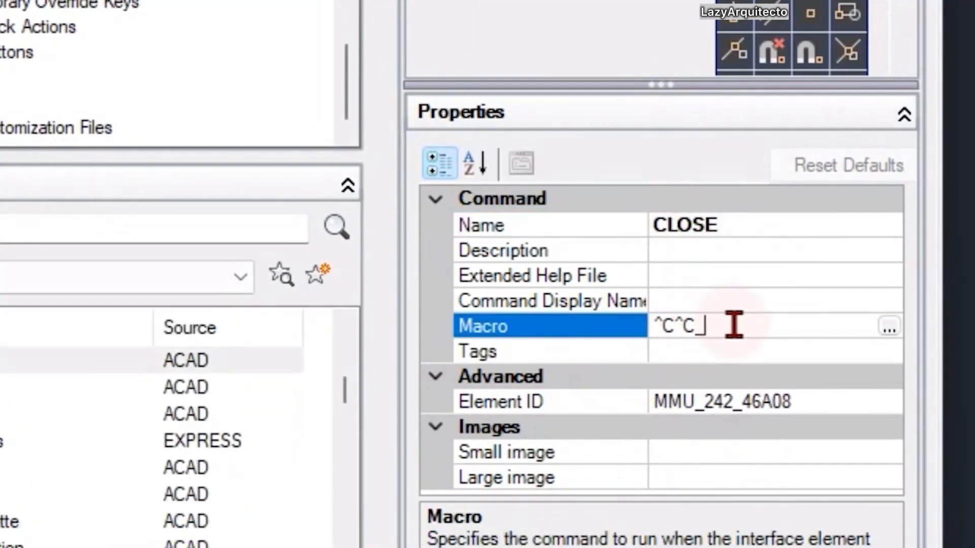
type("TILEMODE")
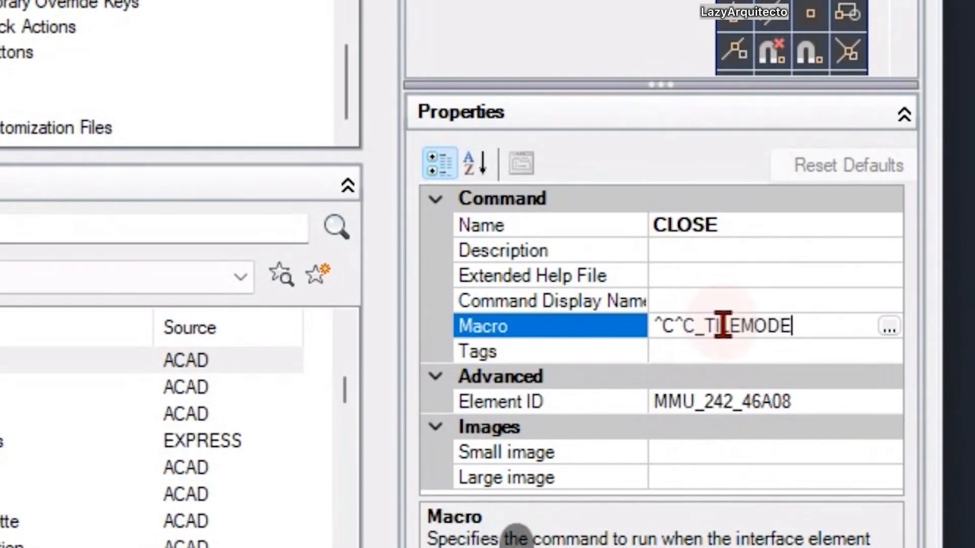
type(";0;")
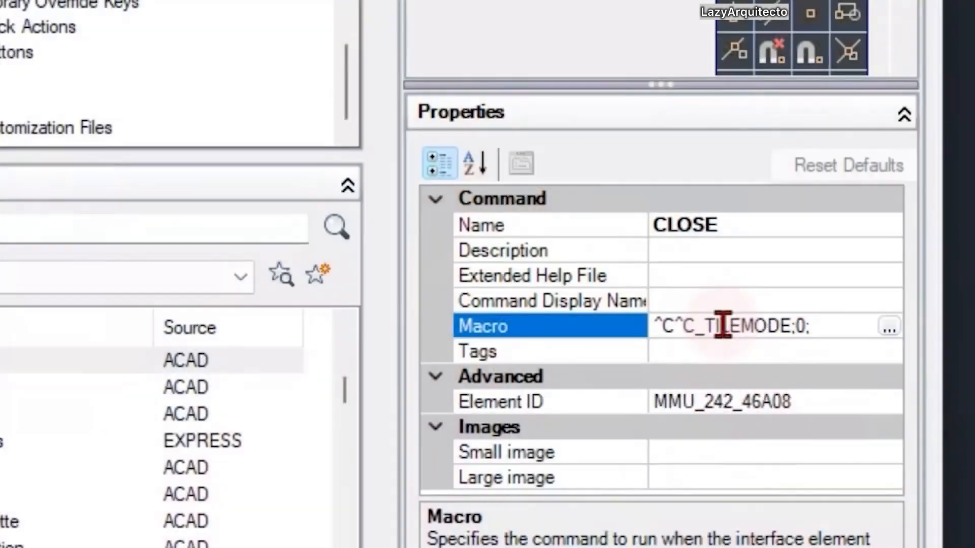
type("_ZOOM")
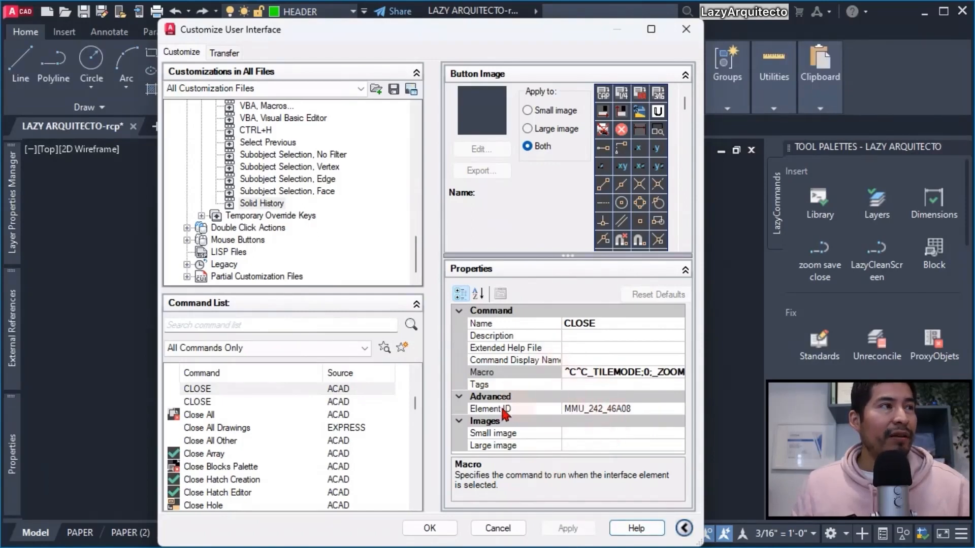
mouse_move(258, 218)
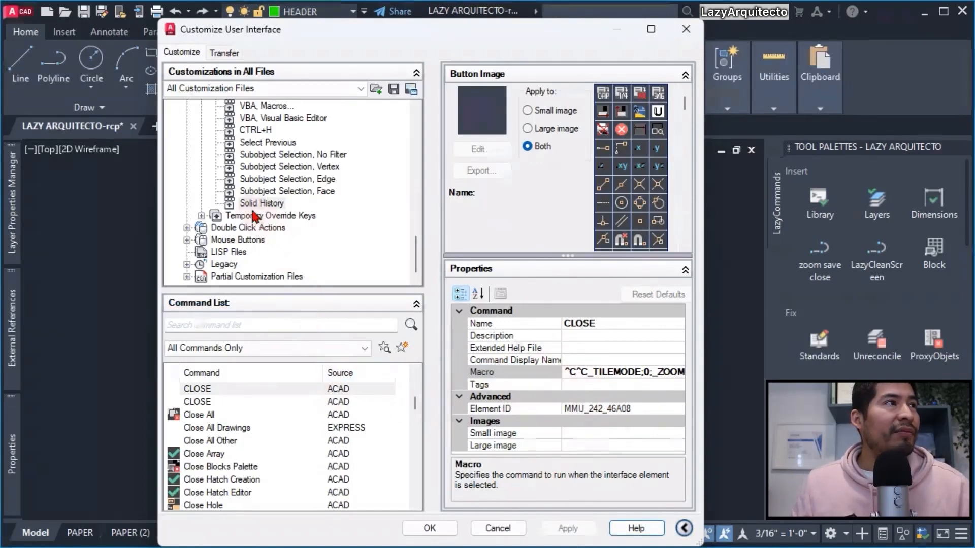
- Drag the CLOSE command into Keyboard Shortcuts > Shortcut Keys
left_click(197, 389)
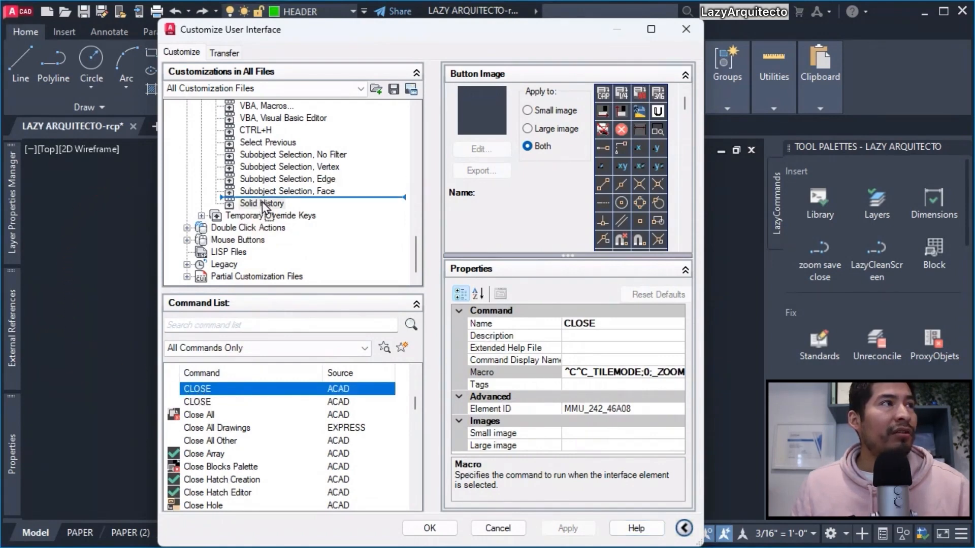
left_click(261, 203)
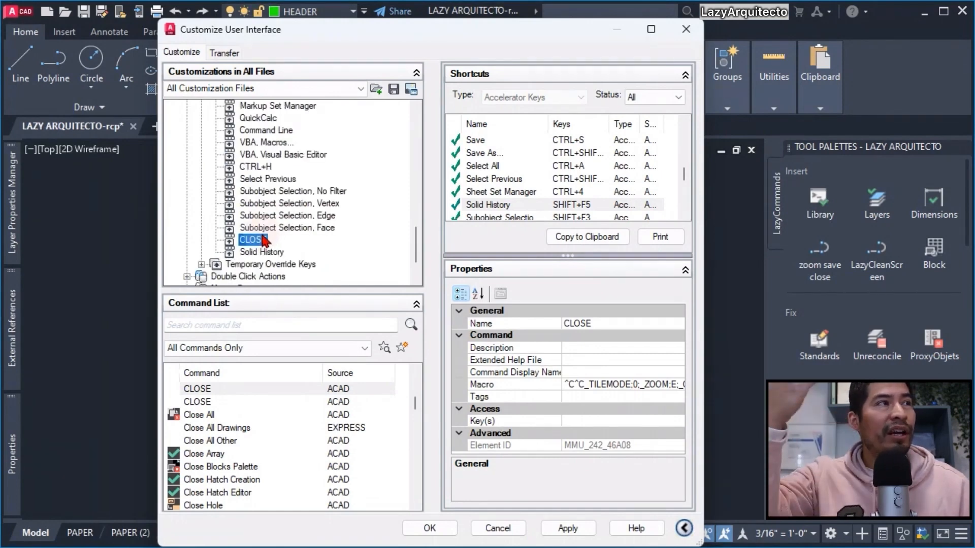
mouse_move(382, 281)
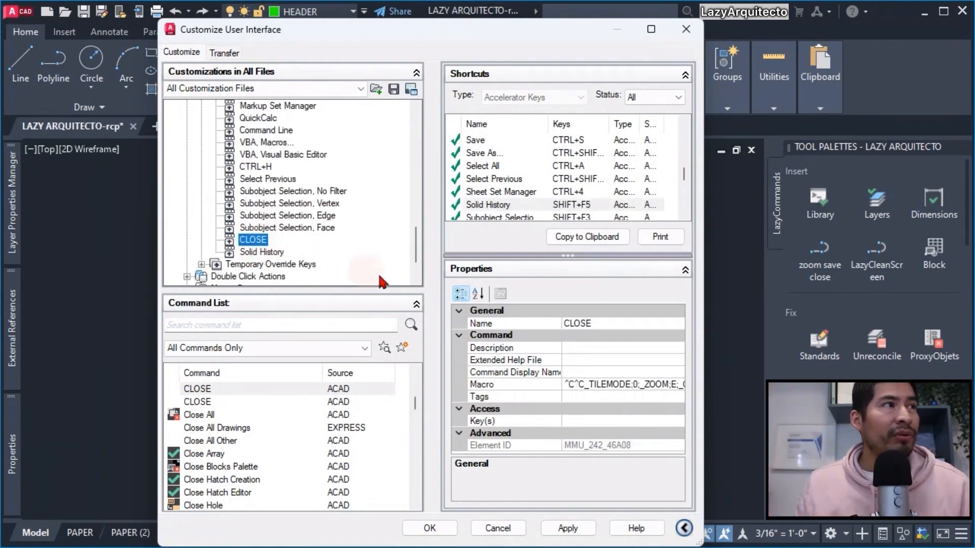
mouse_move(587, 420)
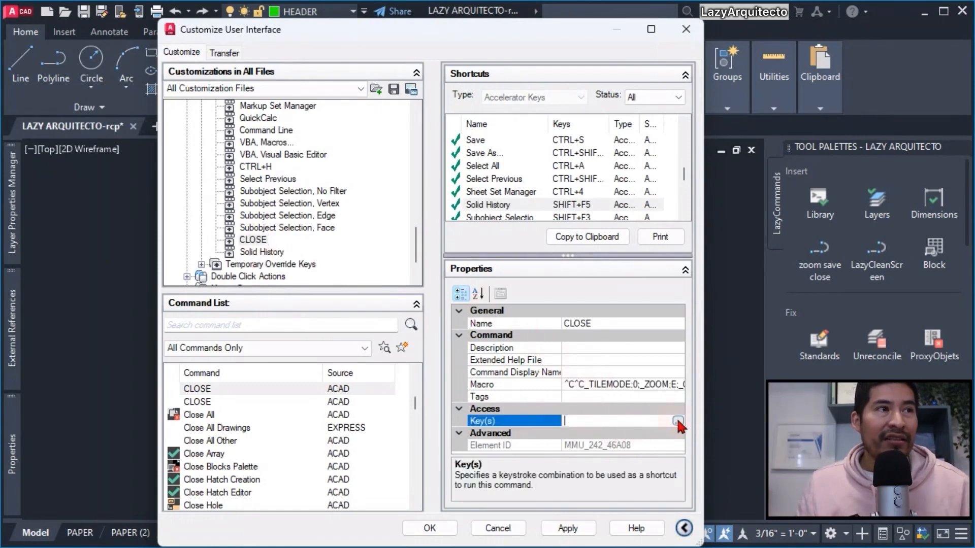
- Assign CTRL+SHIFT+Q to CLOSE, then apply and close the CUI editor
left_click(676, 421)
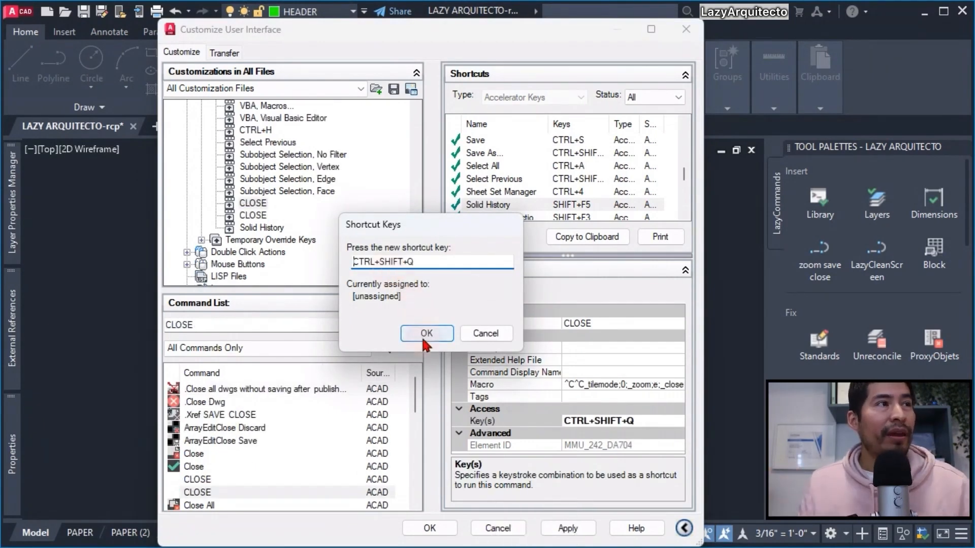
left_click(426, 333)
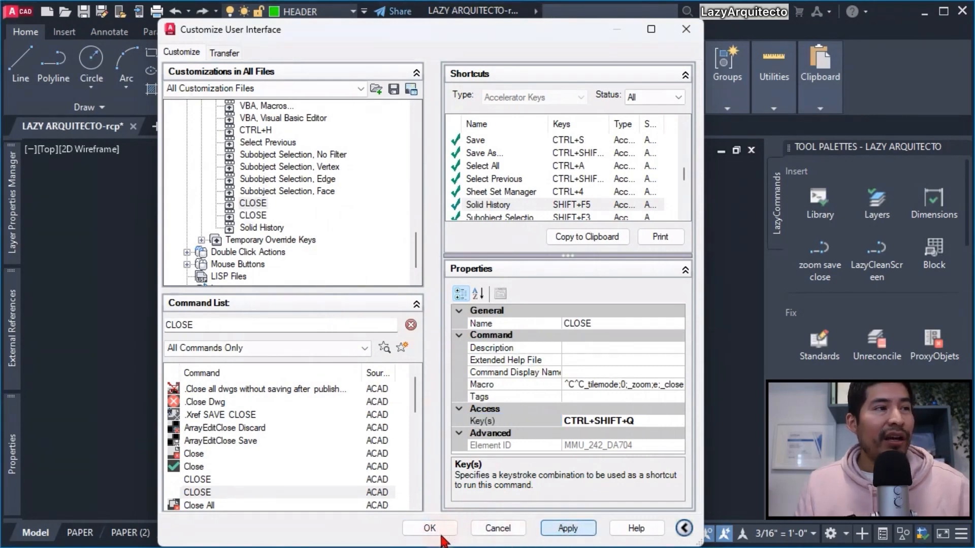
left_click(429, 528)
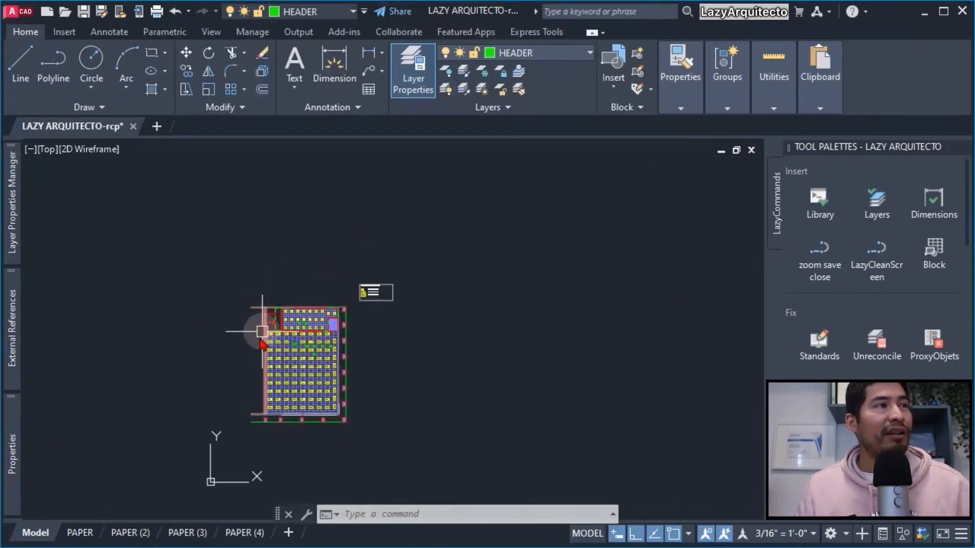
mouse_move(239, 379)
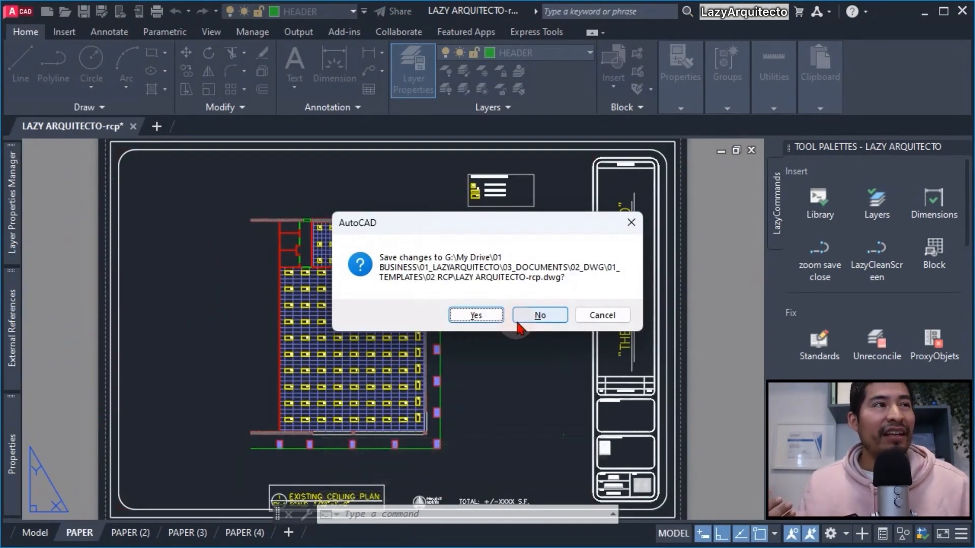
mouse_move(475, 319)
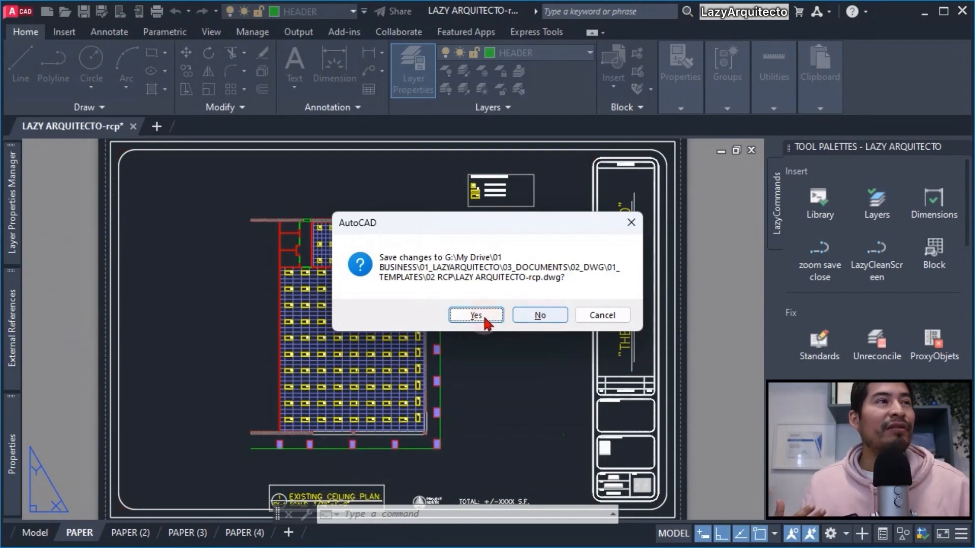
- Run the Ctrl+Shift+Q macro, answer Yes to saving changes, and switch layout tabs
left_click(475, 316)
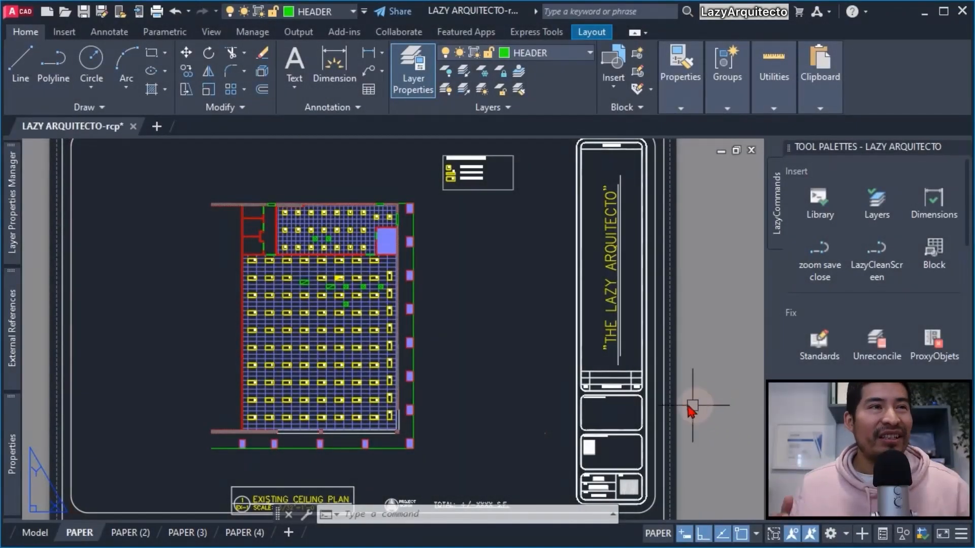
mouse_move(423, 328)
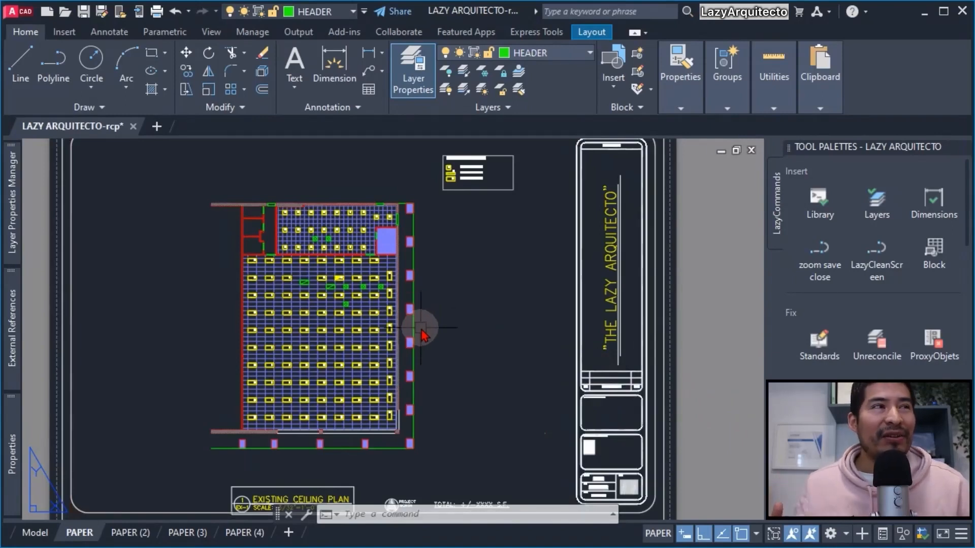
left_click(35, 533)
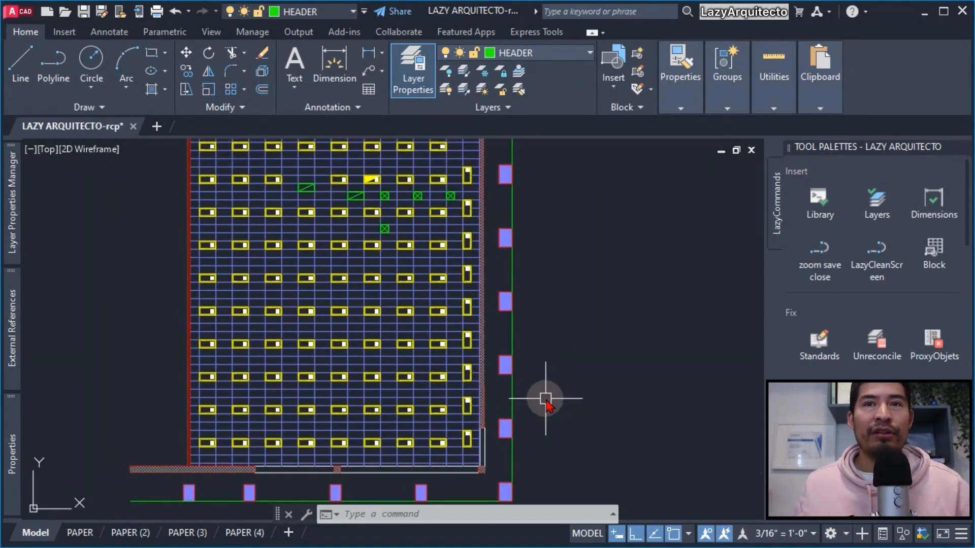
- In model space, zoom into the ceiling lighting grid and click empty space
left_click(546, 400)
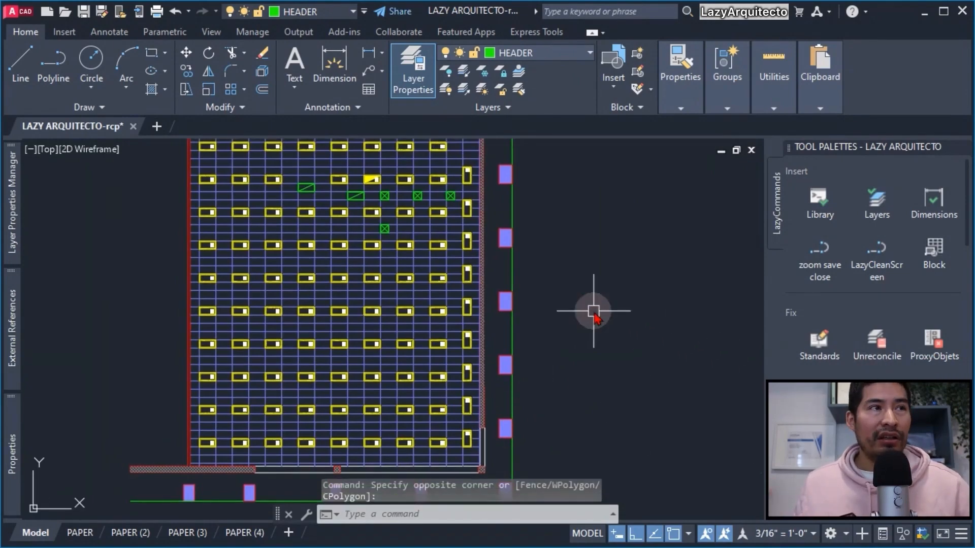